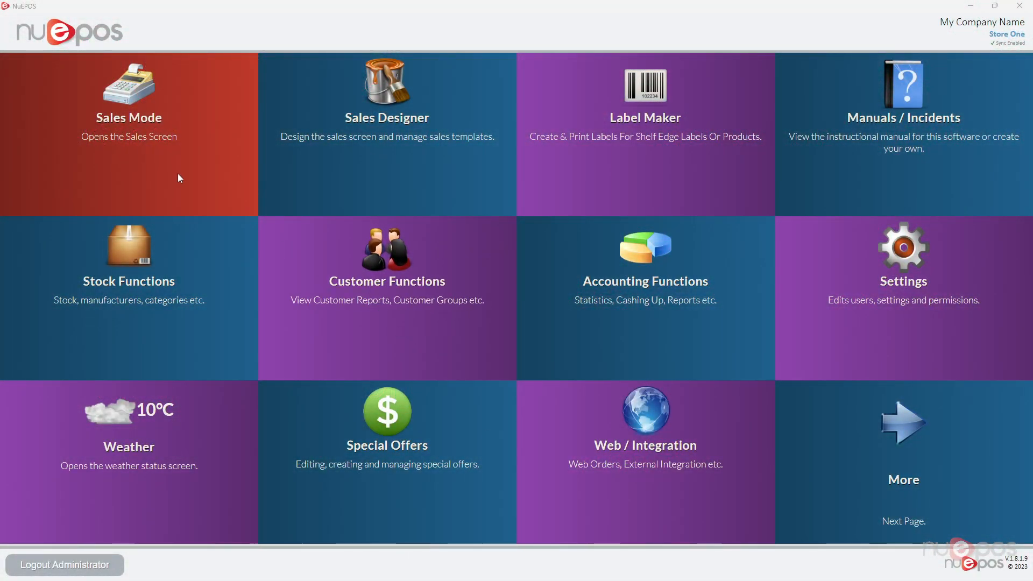
mouse_move(130, 135)
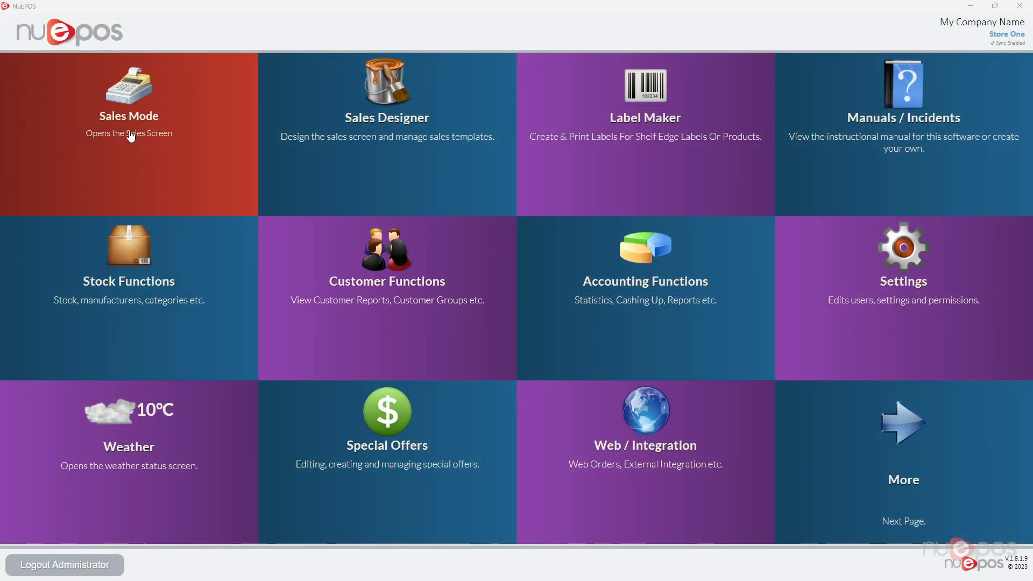
- Ring up Example Product 1 and 2 as a trial sale, then clear it and leave the sales screen
click(129, 99)
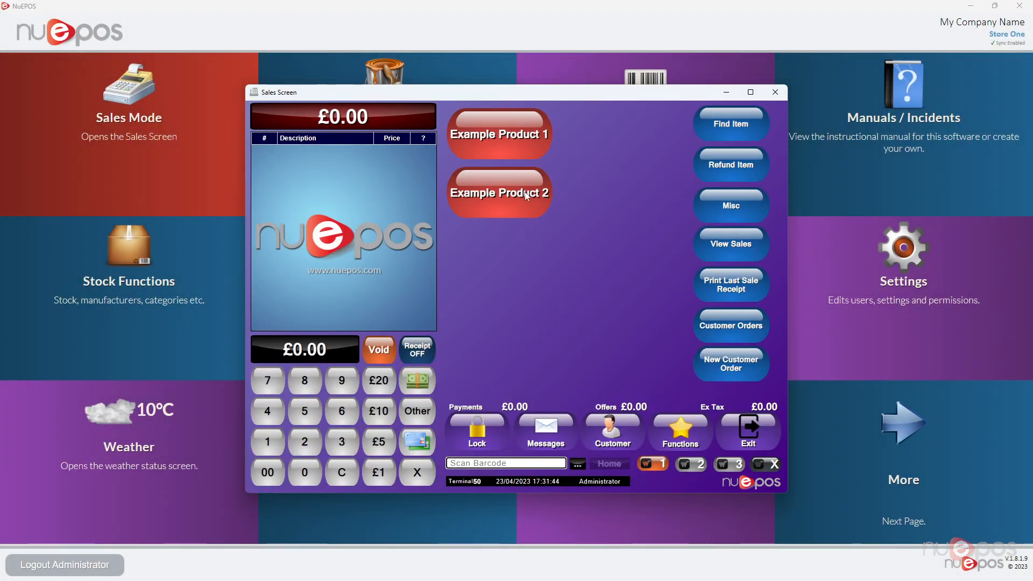
click(498, 134)
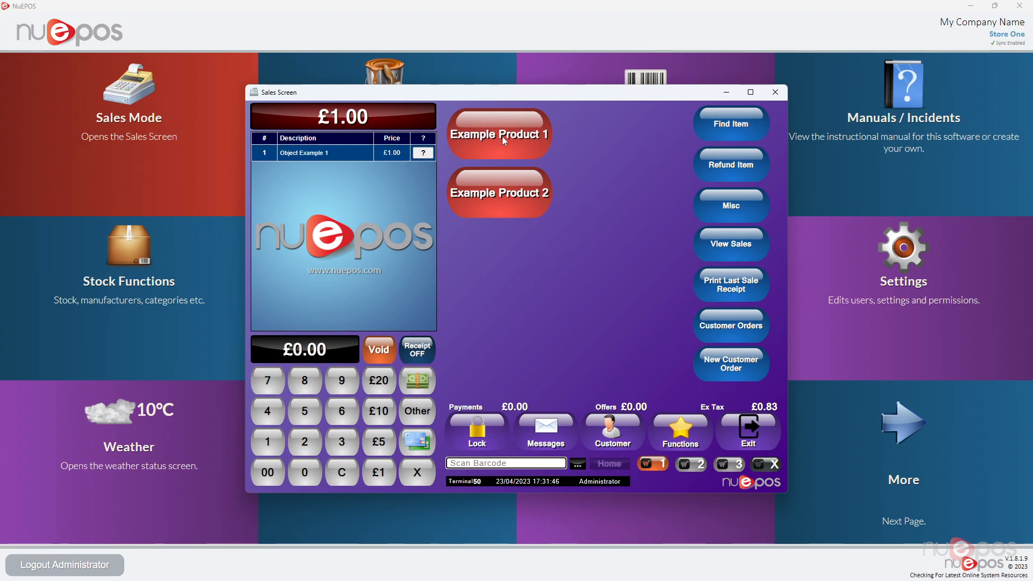
click(498, 191)
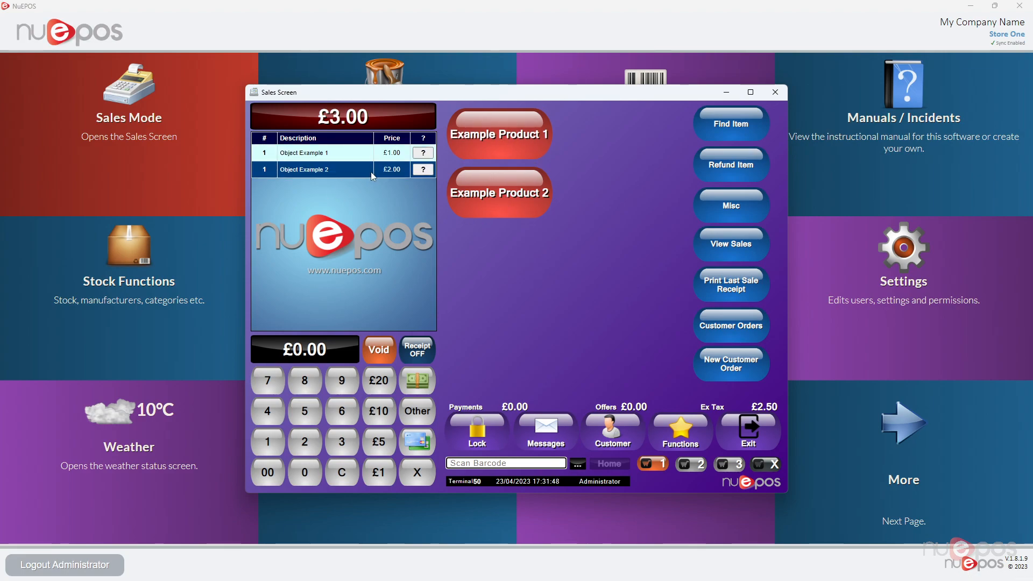
mouse_move(400, 224)
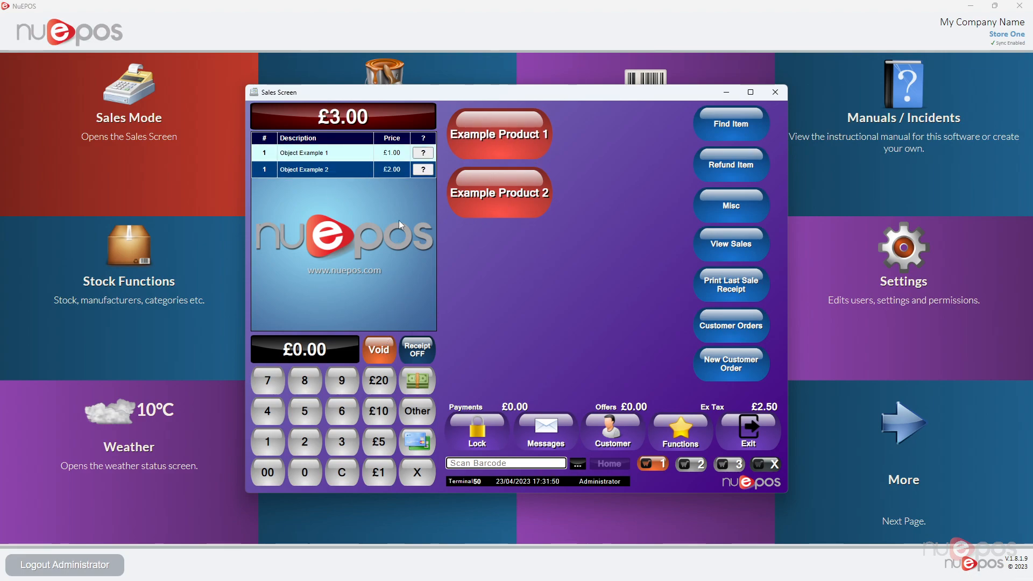
click(323, 152)
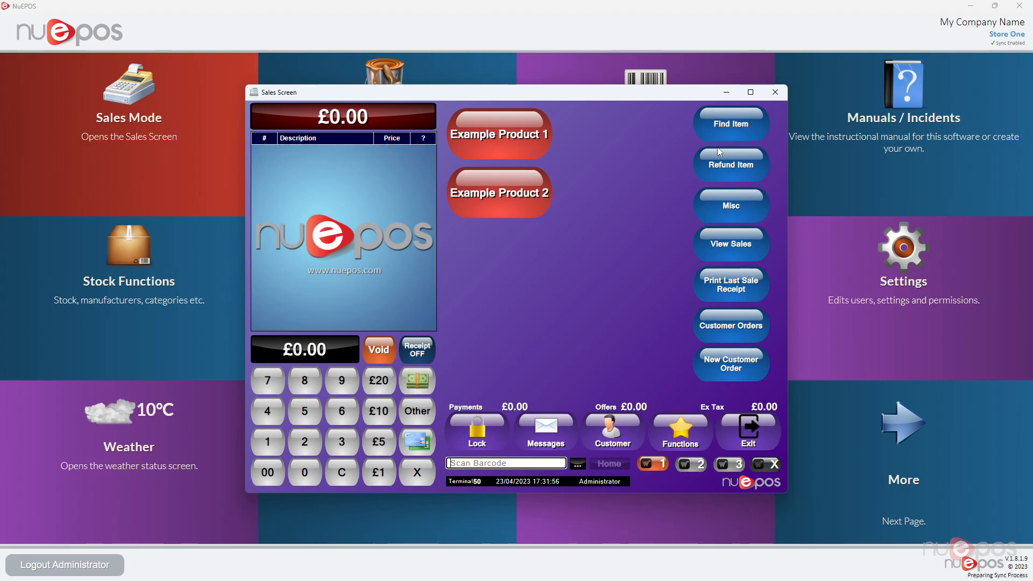
click(775, 91)
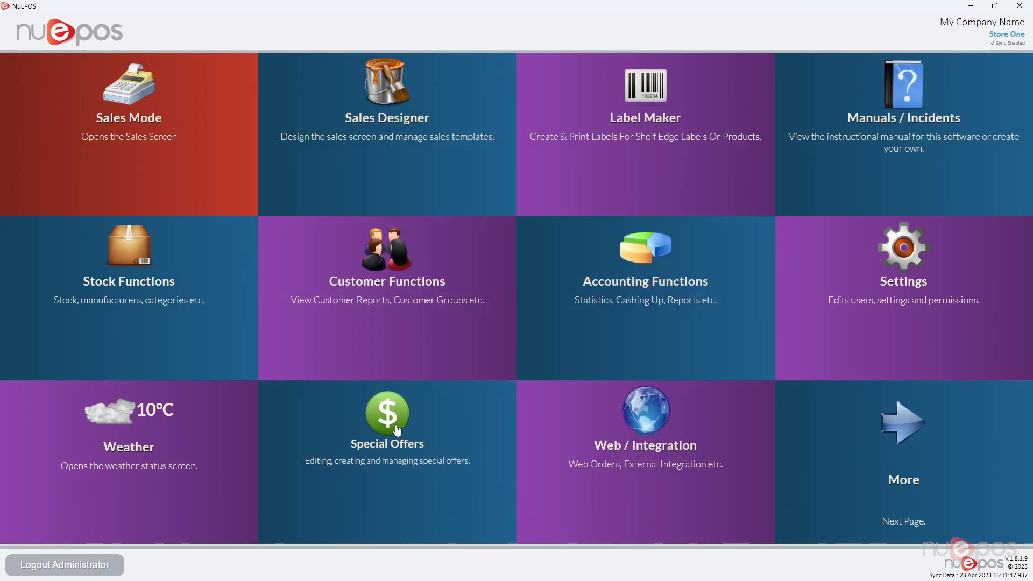
- Bring up the Special Offers manager full-screen with a blank new-offer form
click(387, 419)
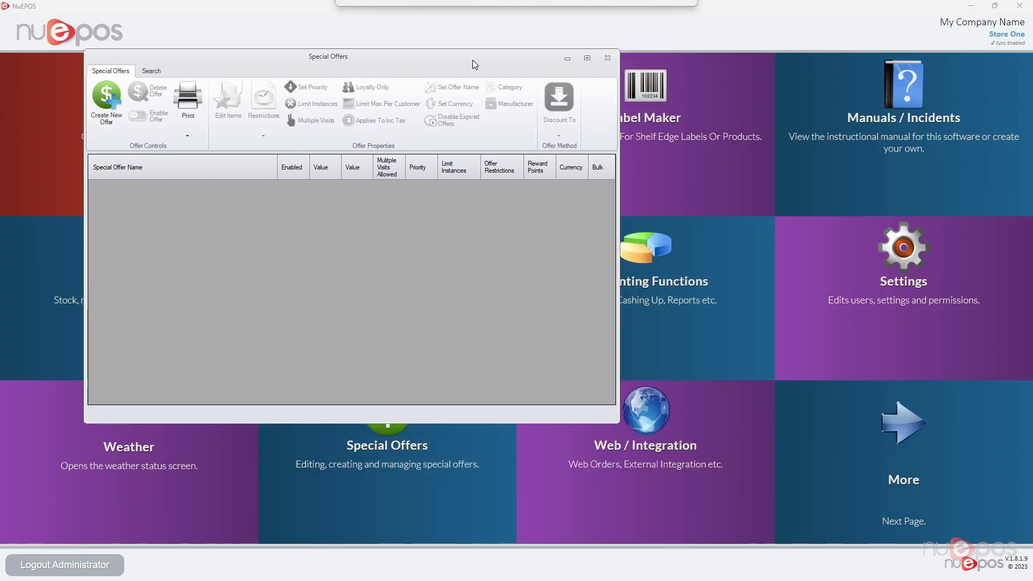
click(586, 58)
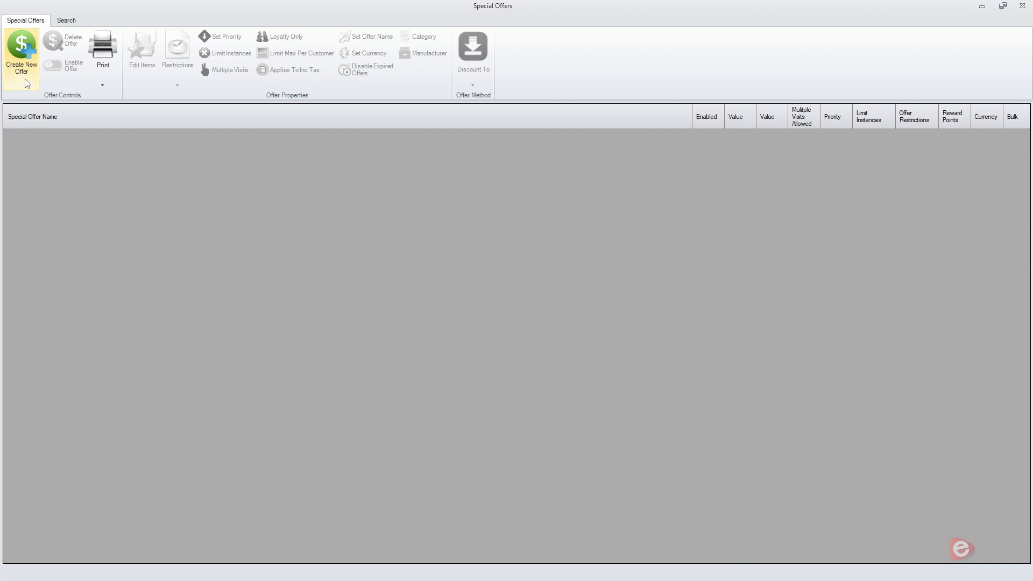
click(21, 53)
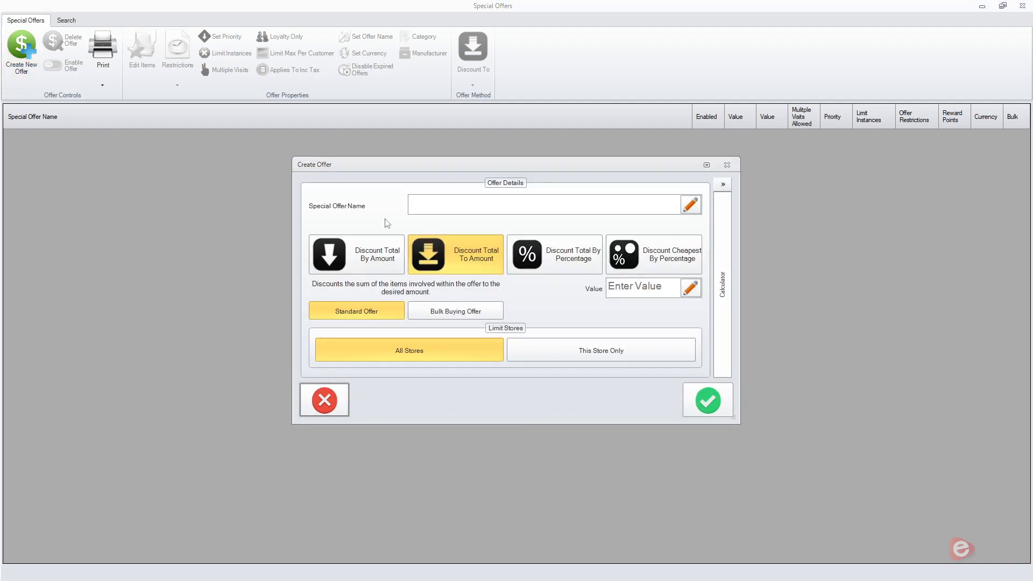
- Name the offer 'Example Offer - Buy 3 For £2.50'
click(553, 205)
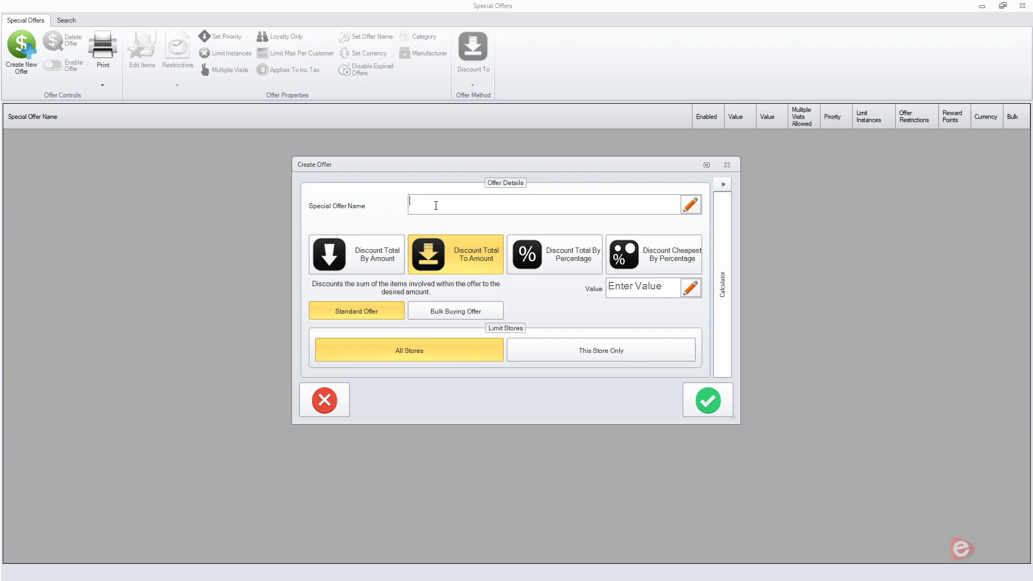
text(Example Offer - Buy 3 For)
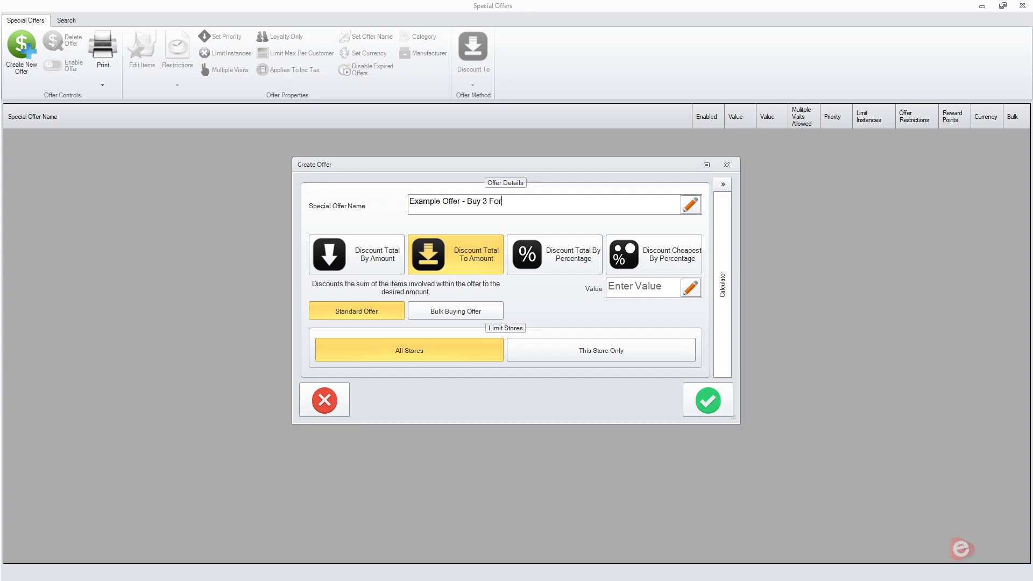
text(£2.50)
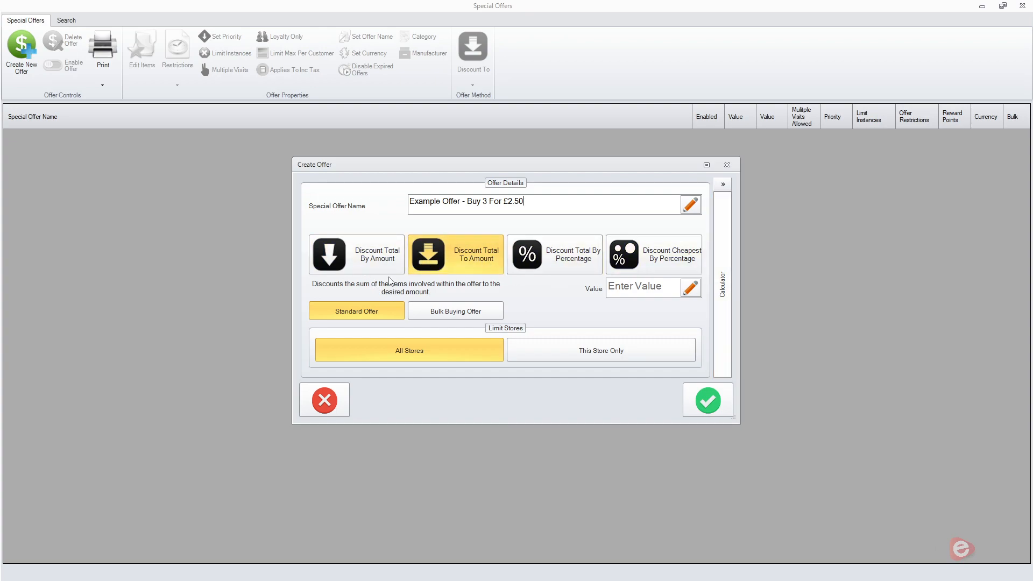
- Keep Discount Total To Amount, set the value to 2.50 and save the offer
click(355, 255)
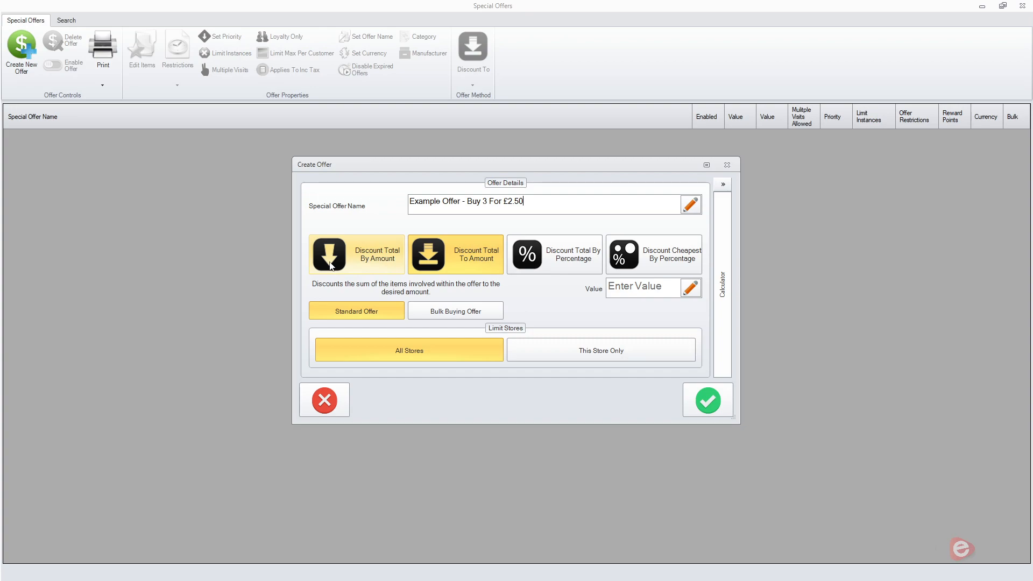
click(455, 254)
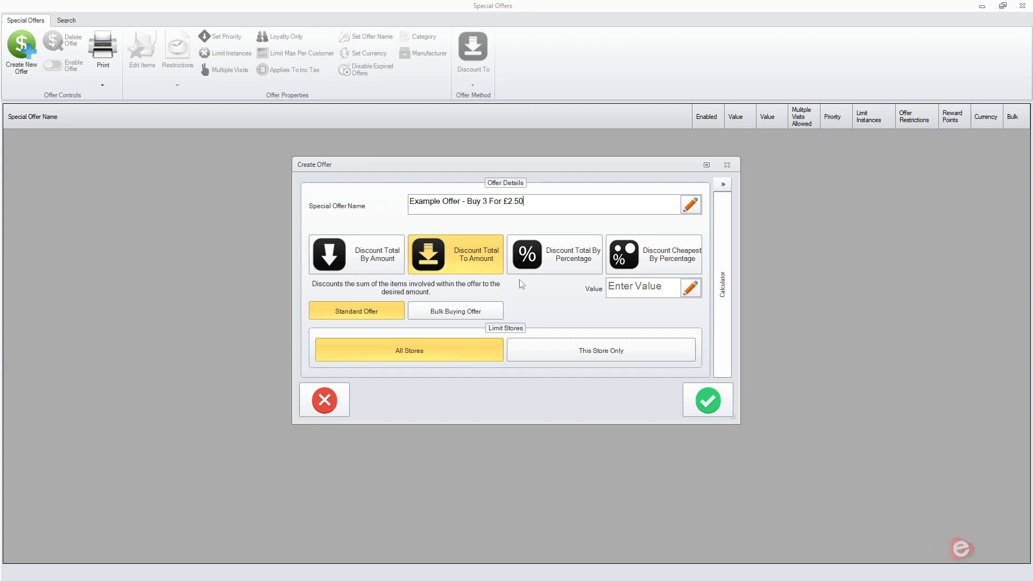
click(642, 287)
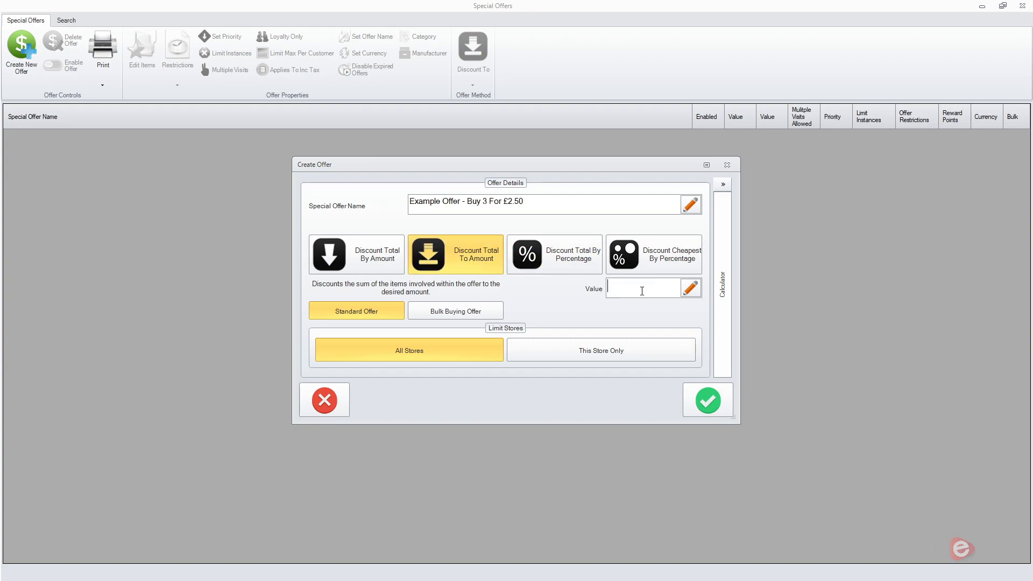
text(2.50)
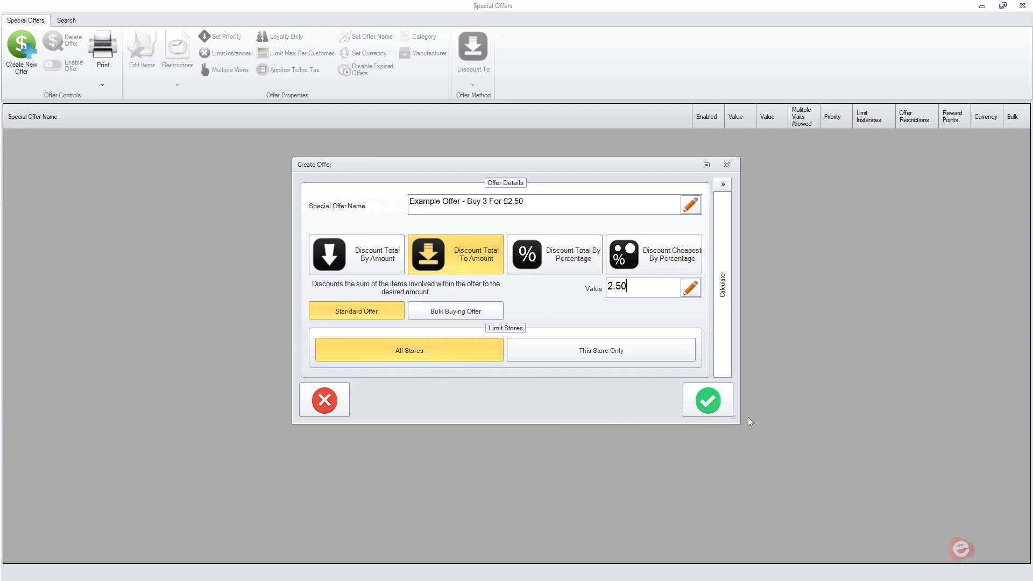
click(707, 399)
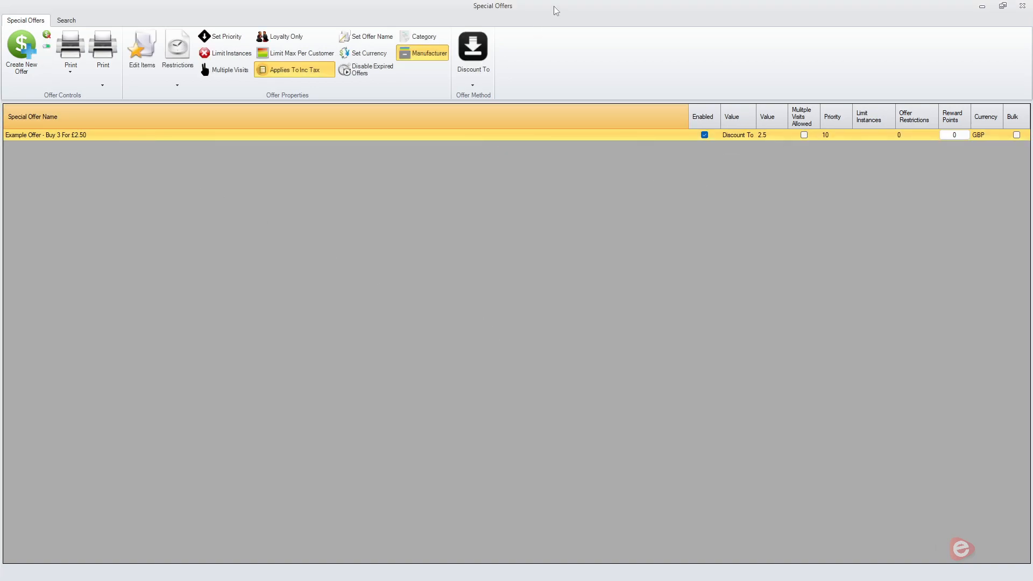
mouse_move(958, 44)
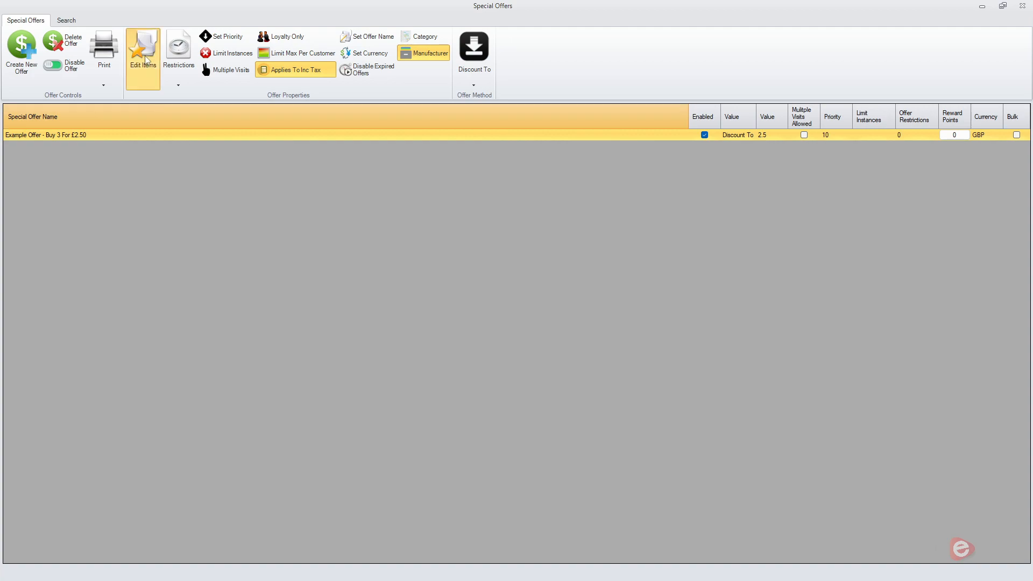
- In the offer's item groups, set Group #1's quantity needed to 3
click(142, 49)
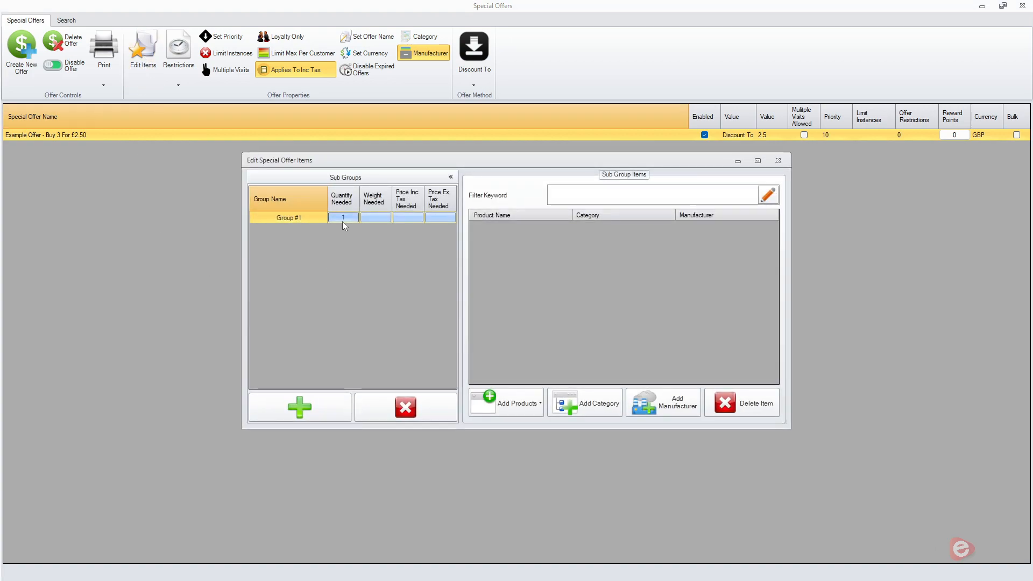
click(342, 217)
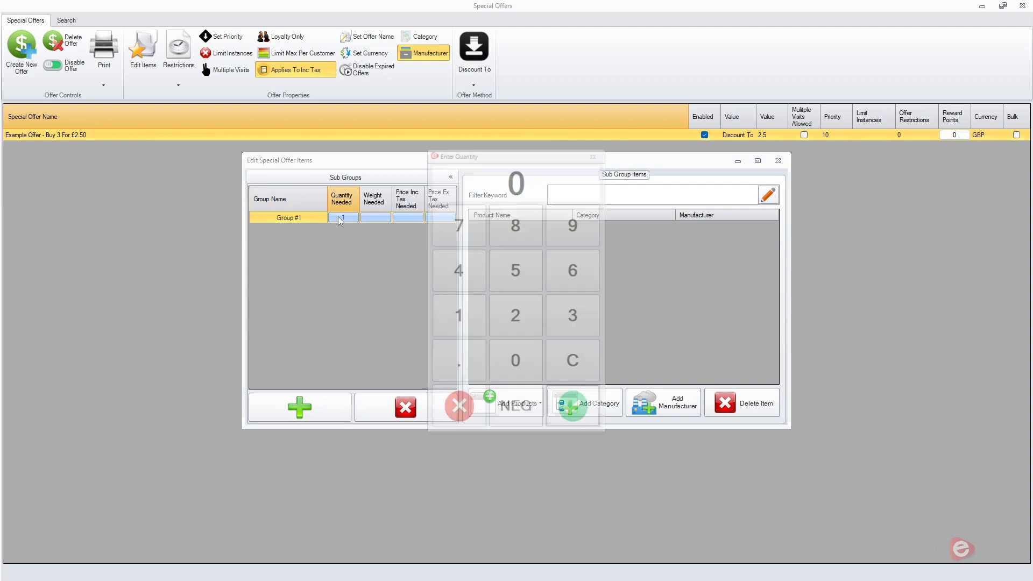
click(578, 315)
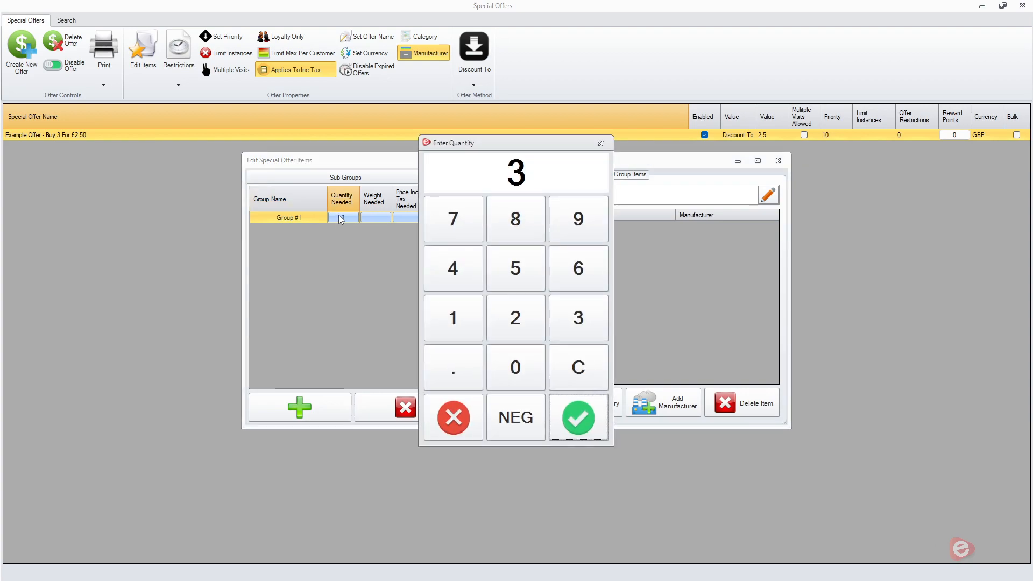
click(577, 416)
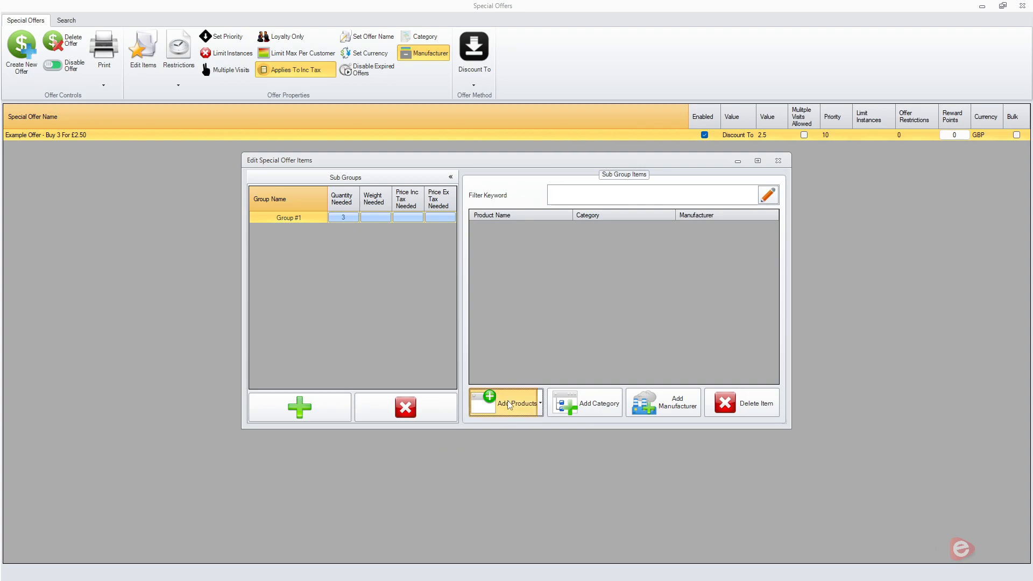
- Search 'example', add Object Example 1 to Group #1 and close the item editor
click(505, 402)
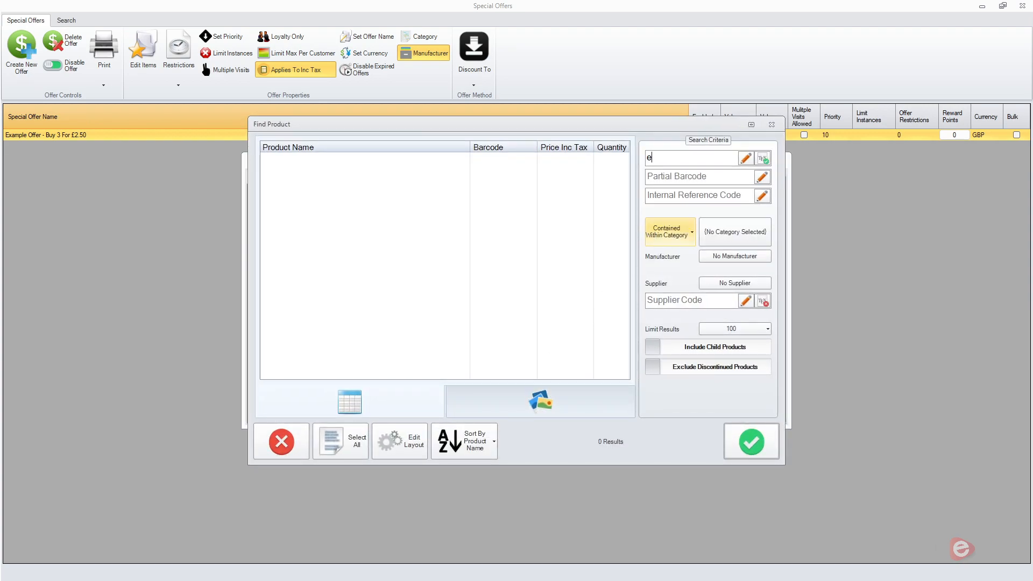
text(xample)
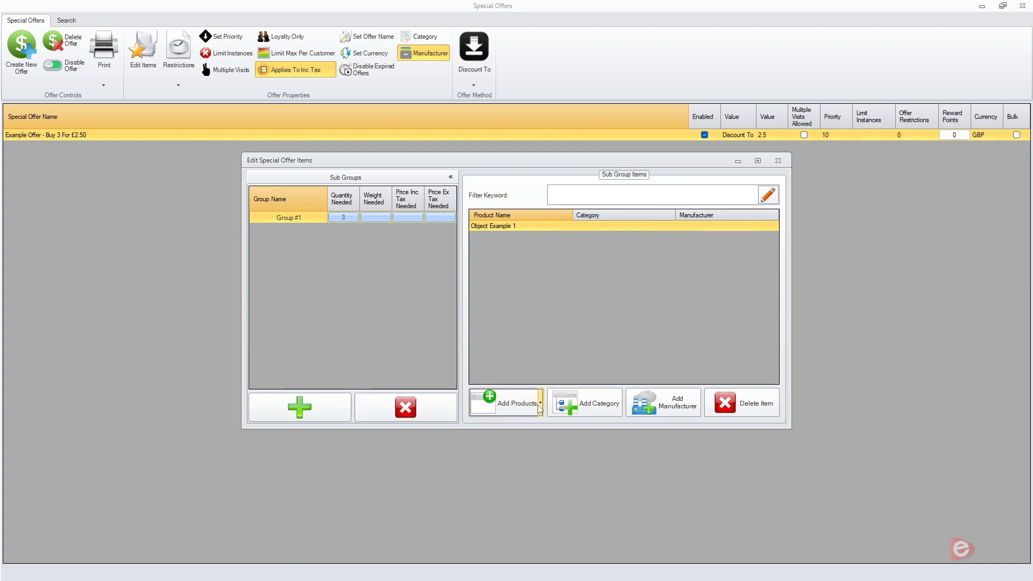
mouse_move(602, 406)
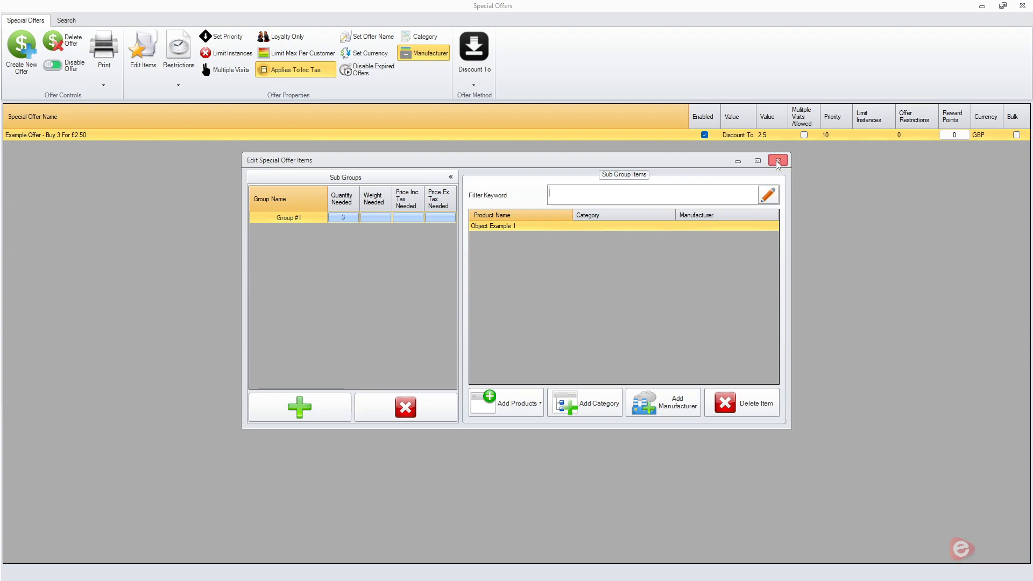
click(777, 161)
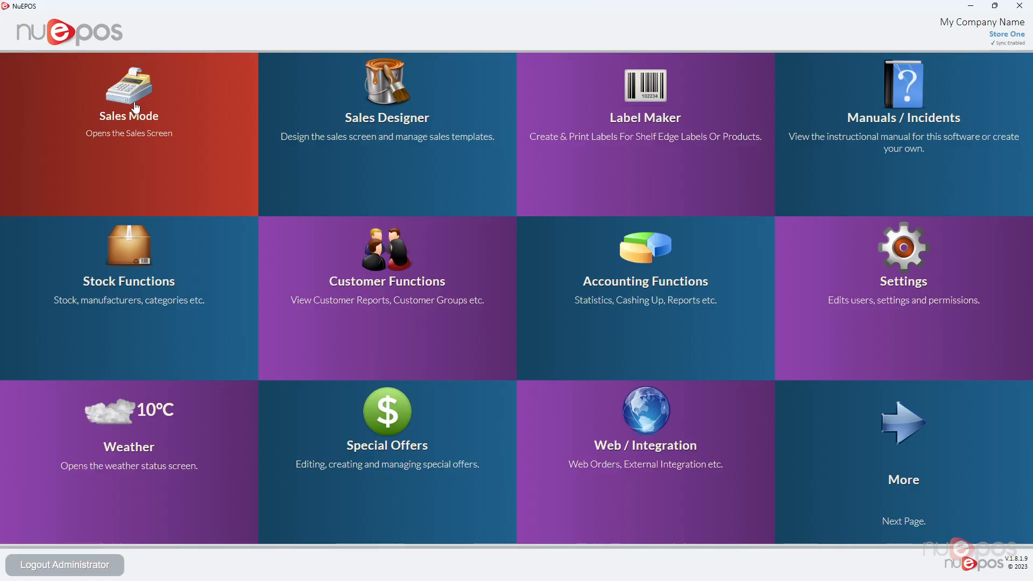
- On the sales screen, ring up Example Product 1 three times so the £2.50 offer applies
click(129, 96)
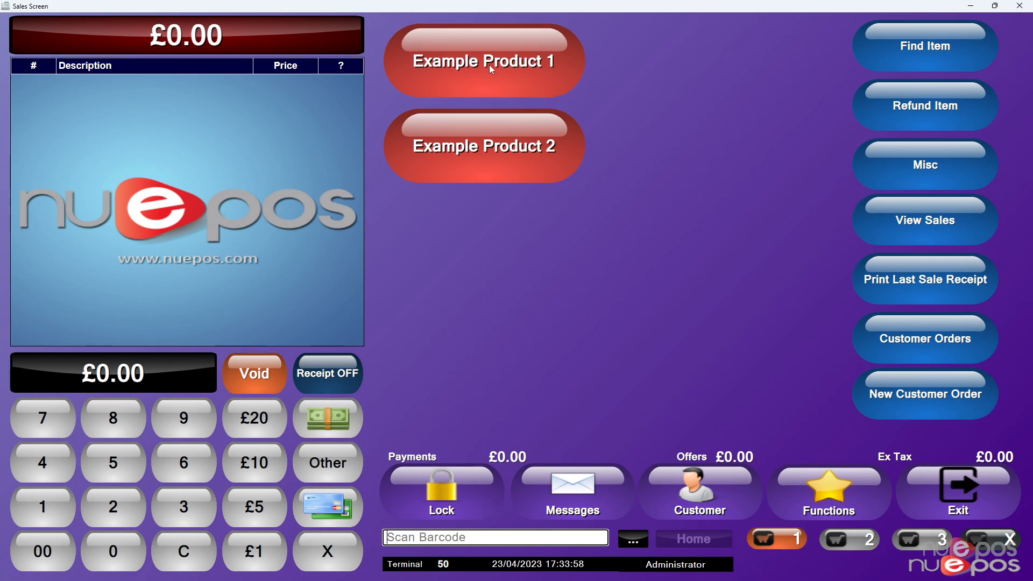
click(483, 59)
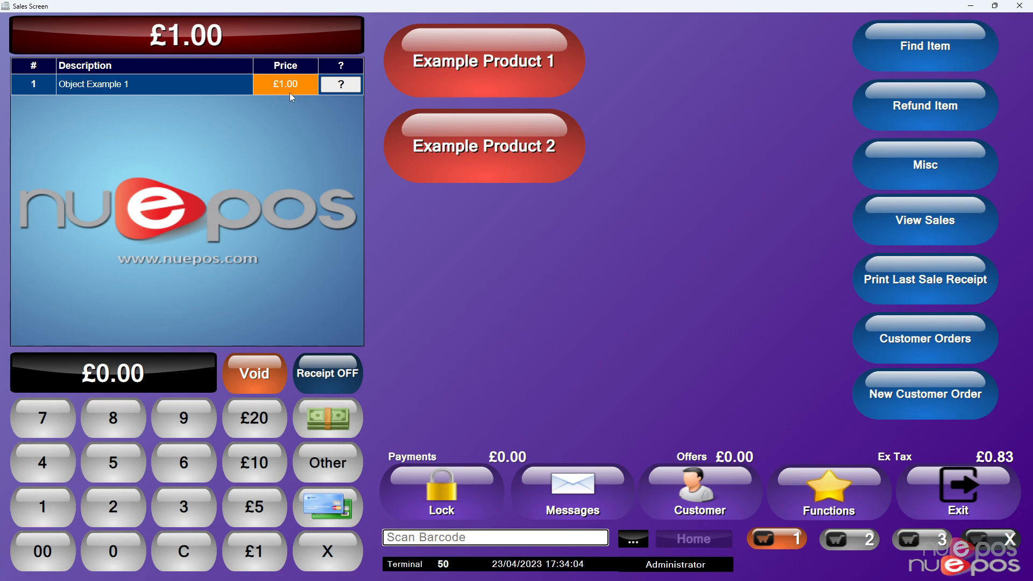
click(482, 60)
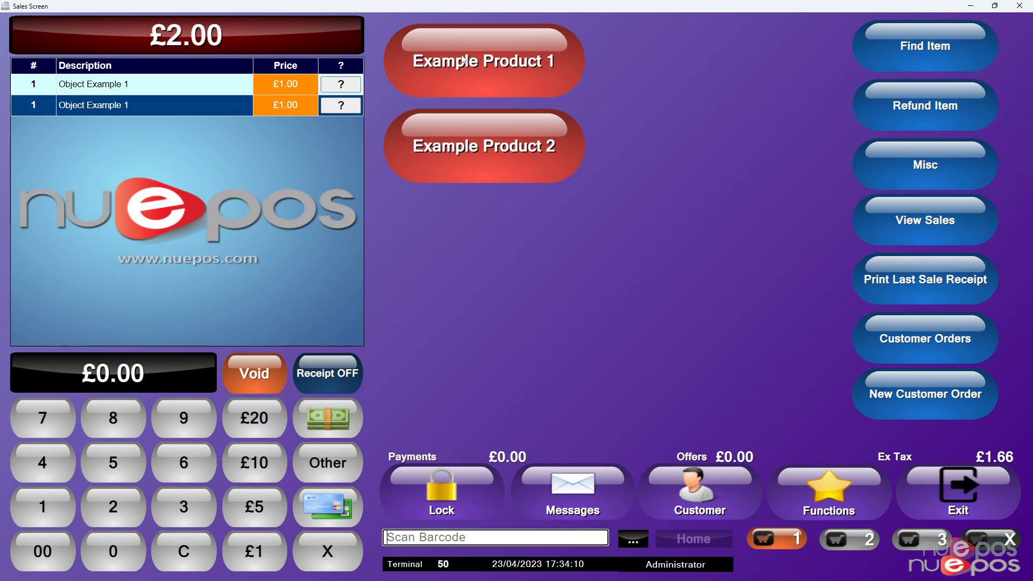
click(482, 60)
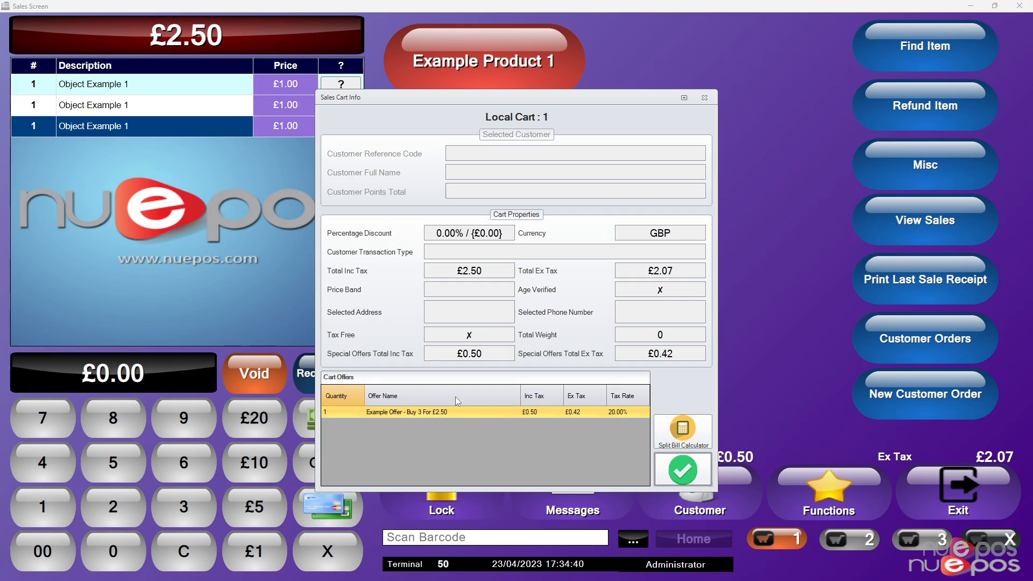
- Check the special offers total in Sales Cart Info, then close it and void the sale
click(469, 353)
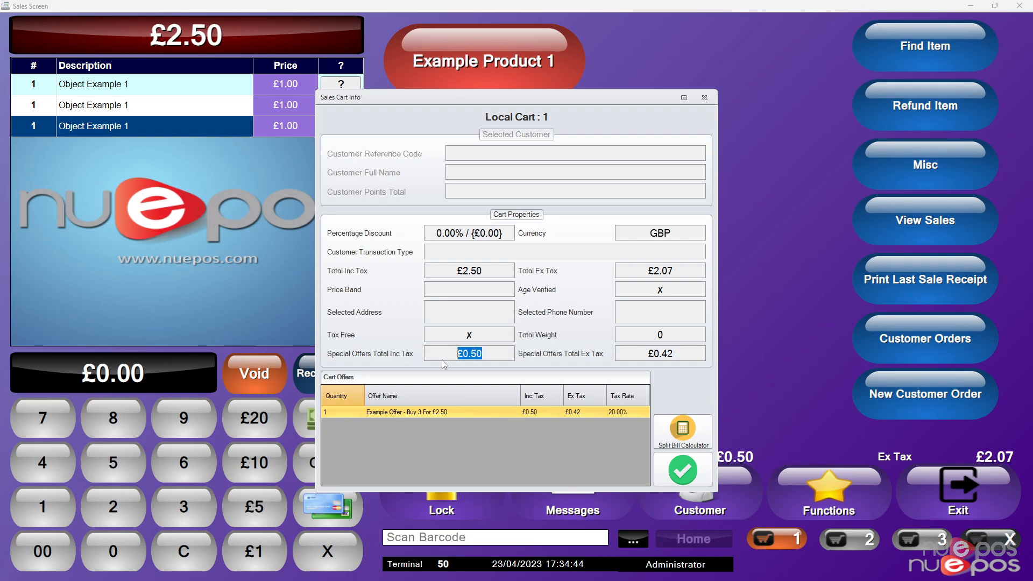
click(683, 469)
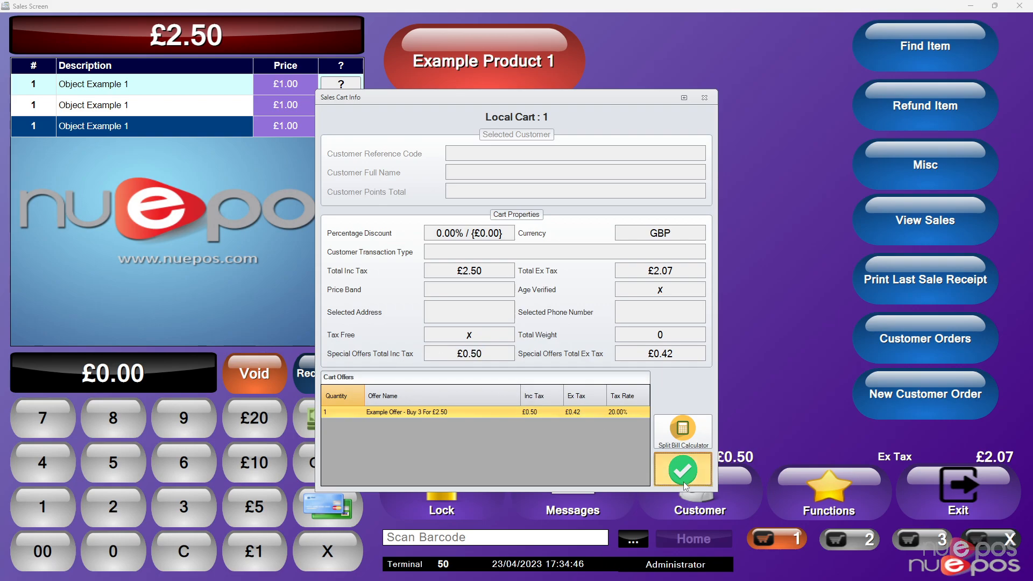
click(682, 469)
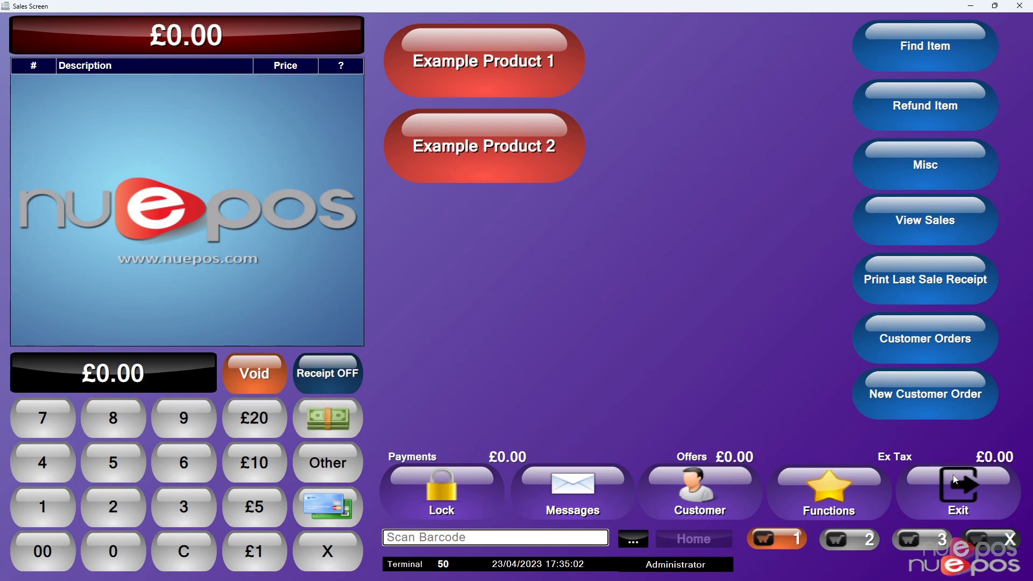
- Back in Special Offers, rename the offer 'Example Offer - Buy 3, Get 50P Off'
click(957, 491)
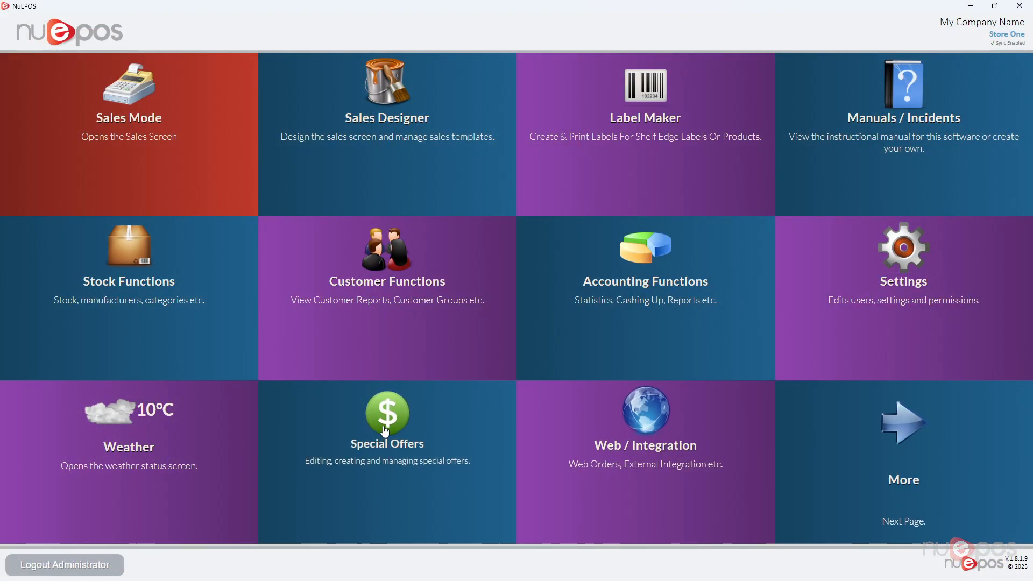
click(387, 419)
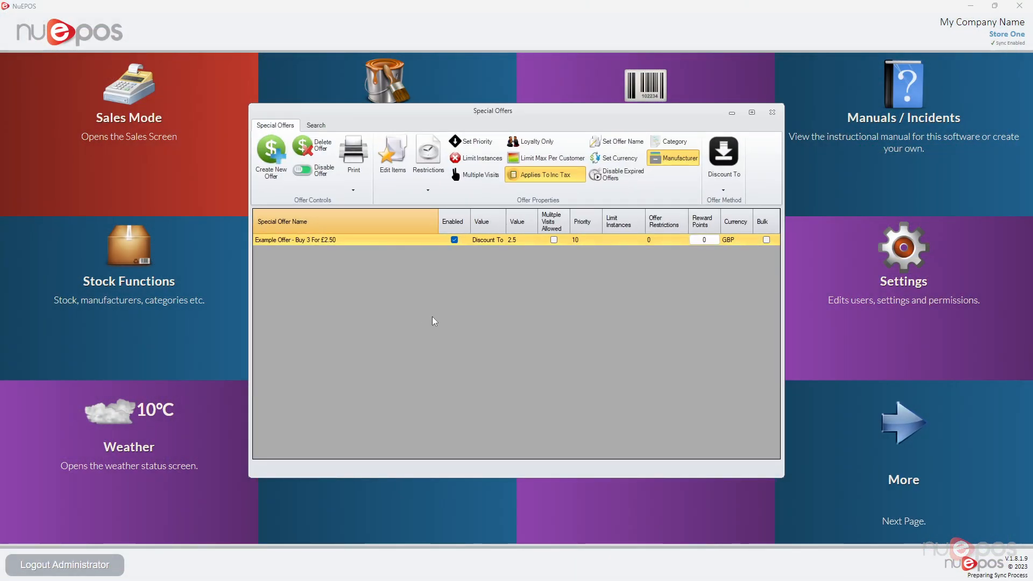
mouse_move(377, 317)
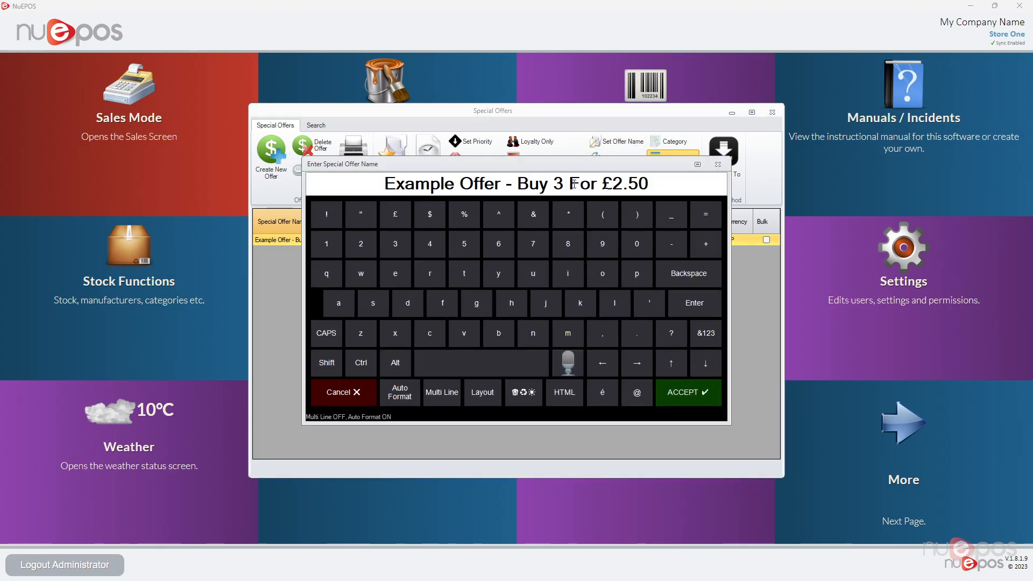
text(, Get 5)
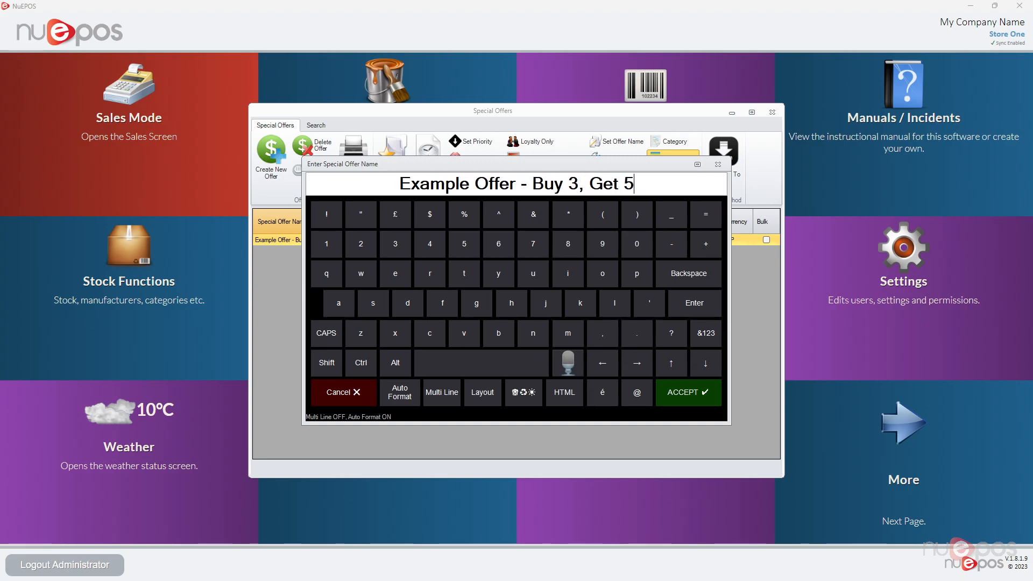
click(687, 392)
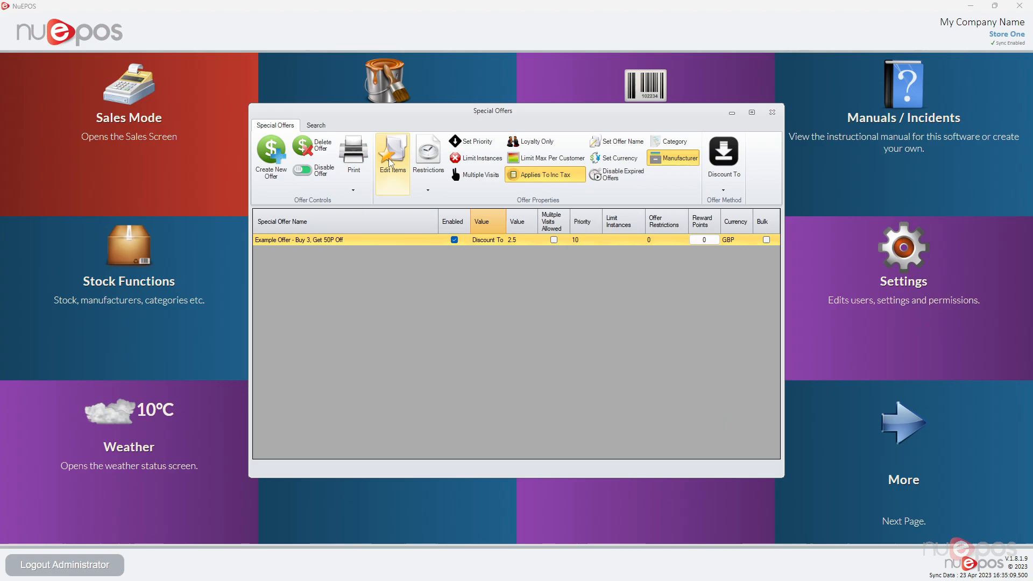
- Add Object Example 2 to the offer's Group #1 and close the item editor
click(391, 155)
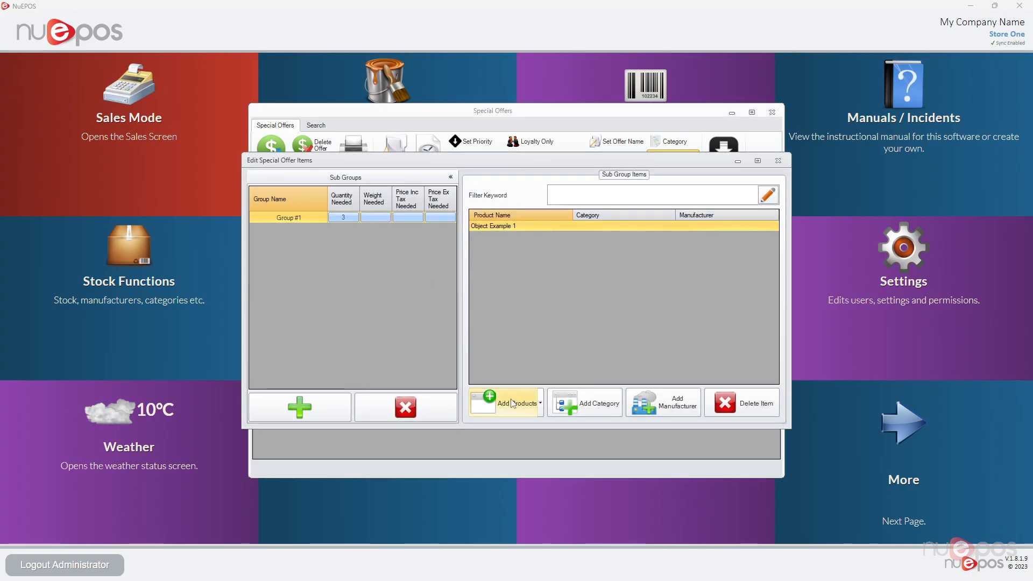
click(504, 403)
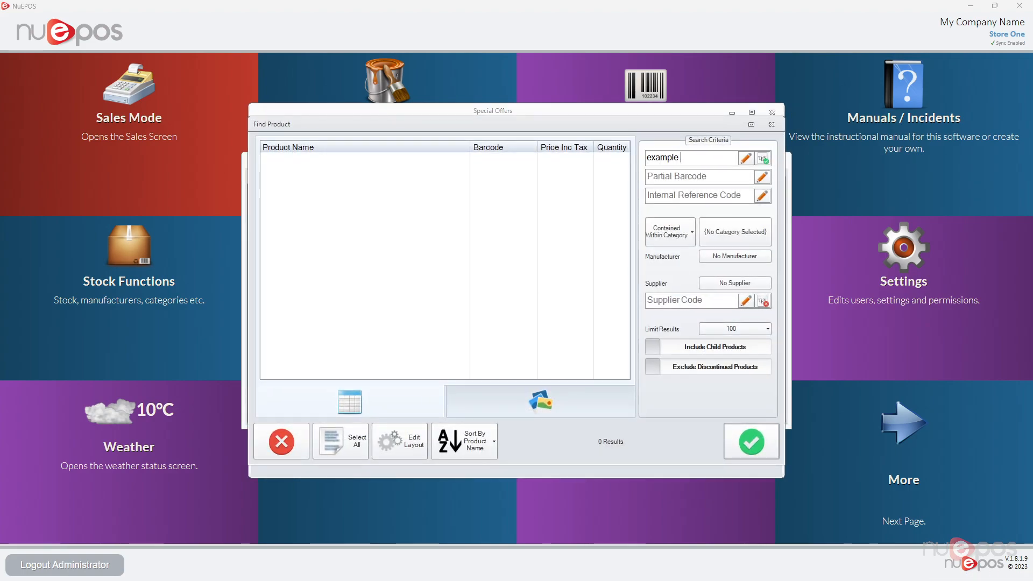
click(750, 441)
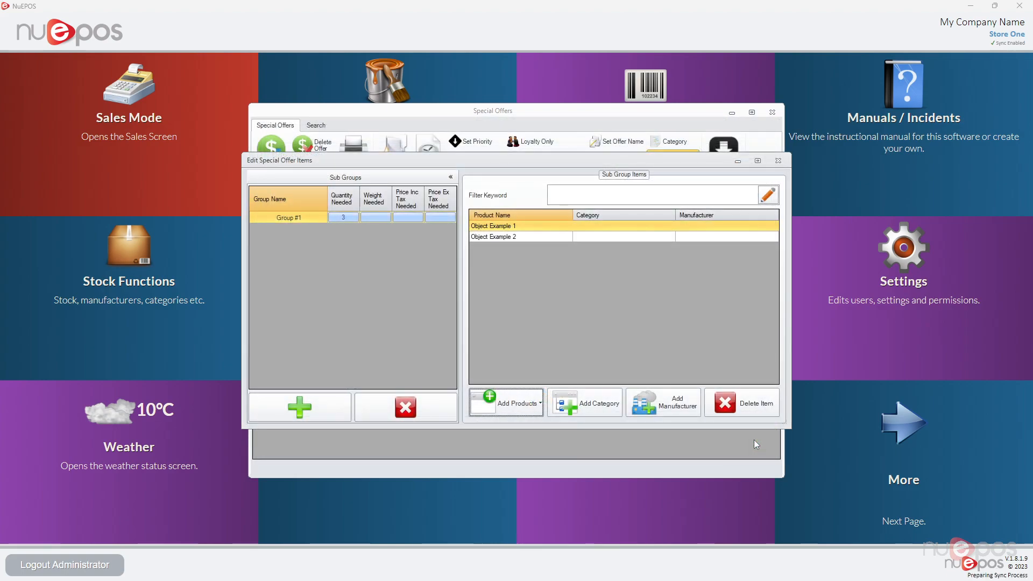
click(520, 236)
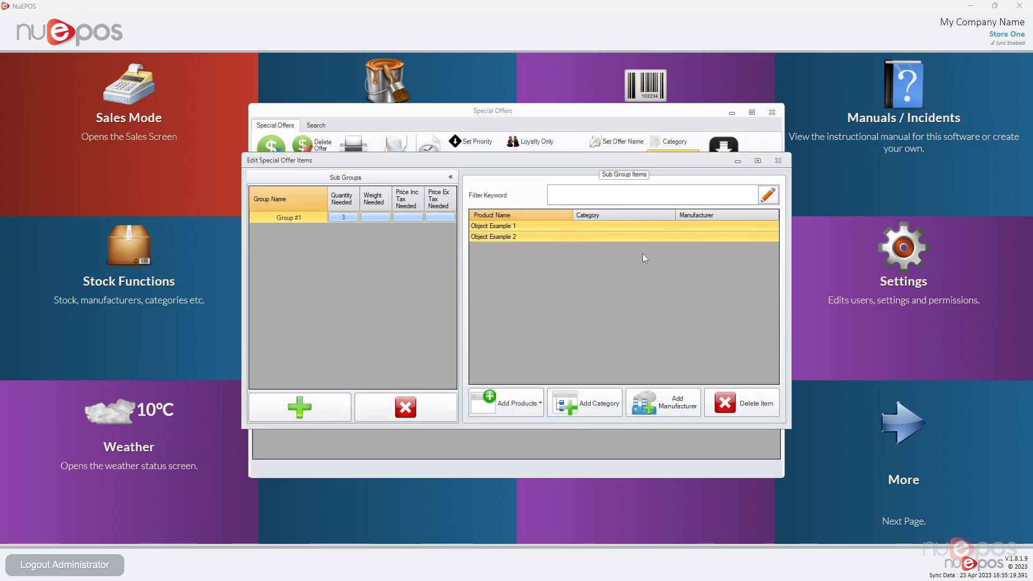
click(777, 160)
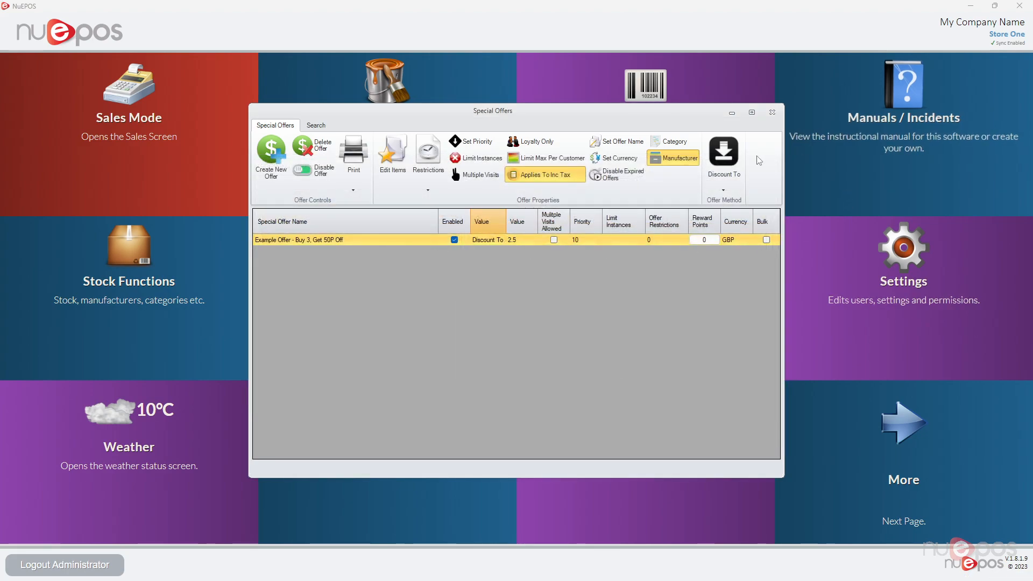
- Change the offer method to Discount By £0.50 and close the Special Offers list
click(723, 152)
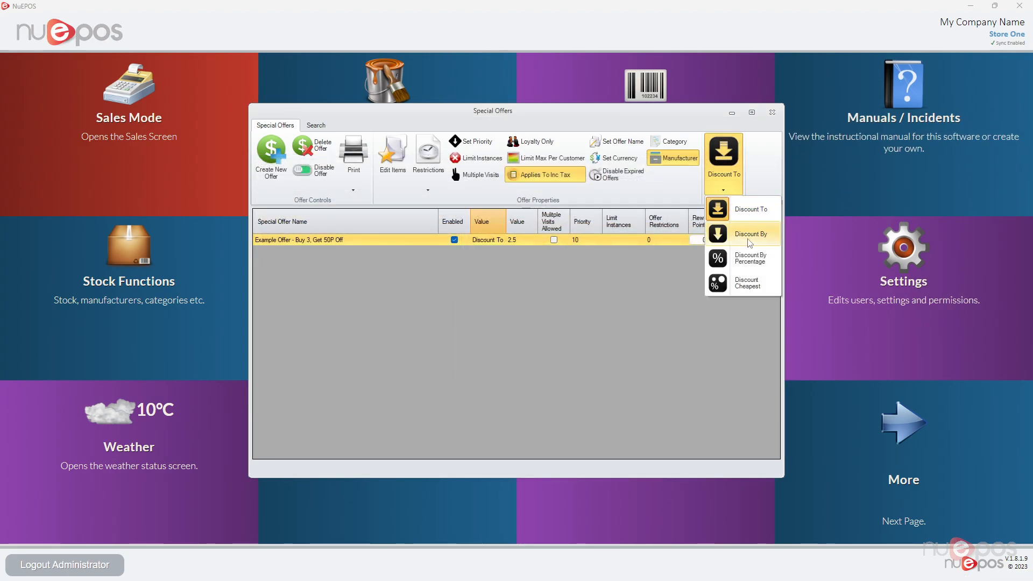
click(751, 234)
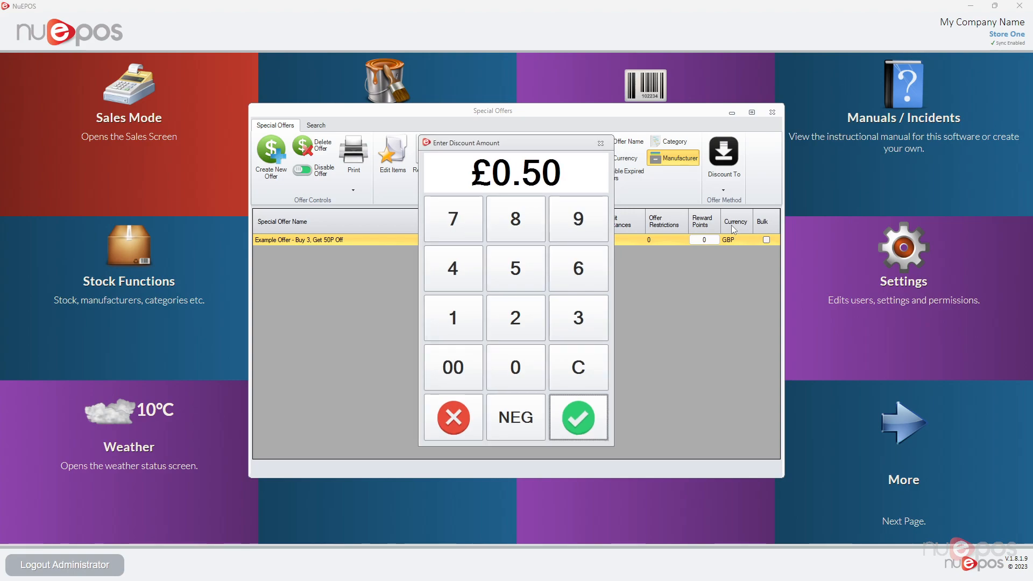
click(577, 417)
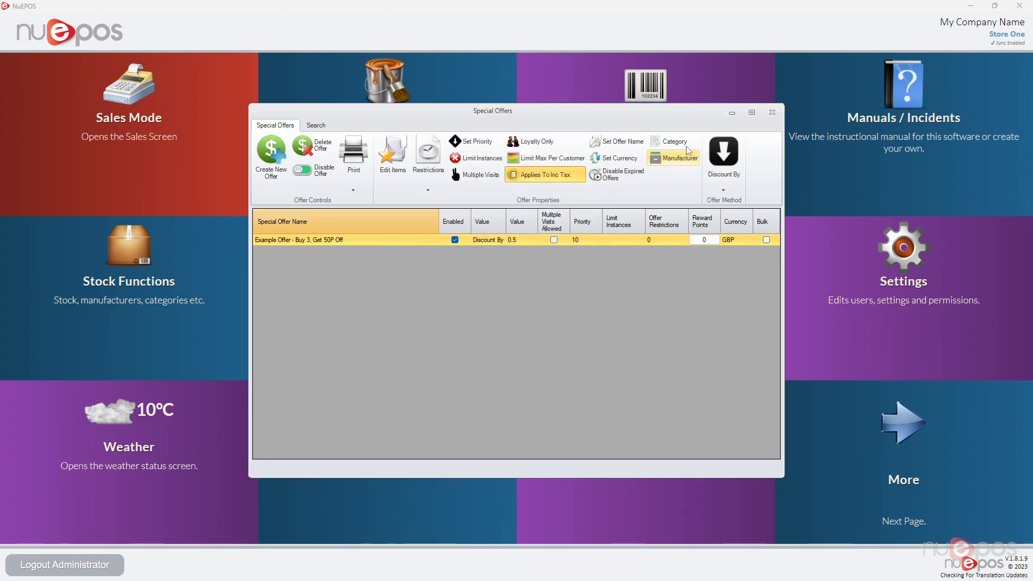
mouse_move(772, 112)
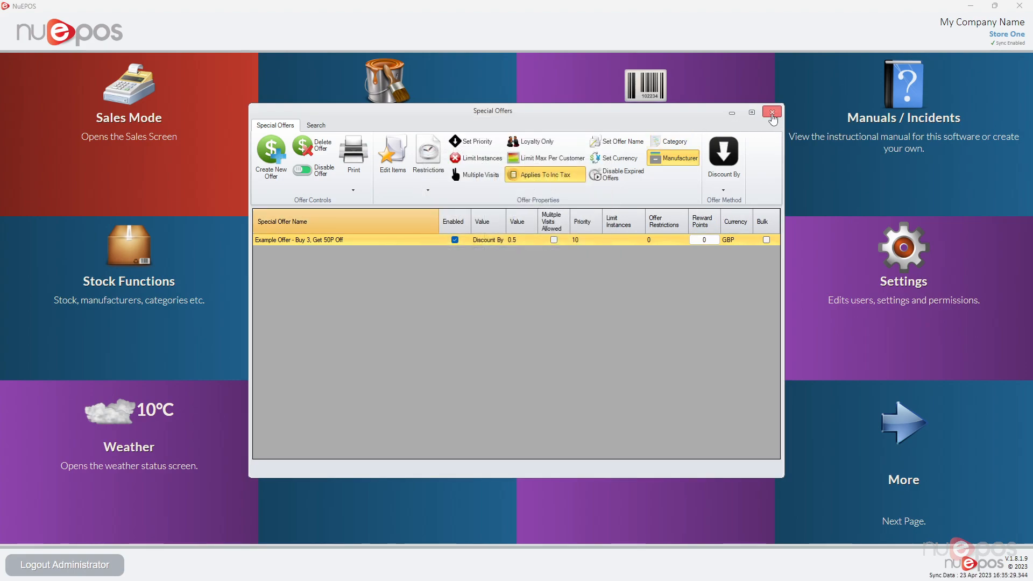
click(771, 112)
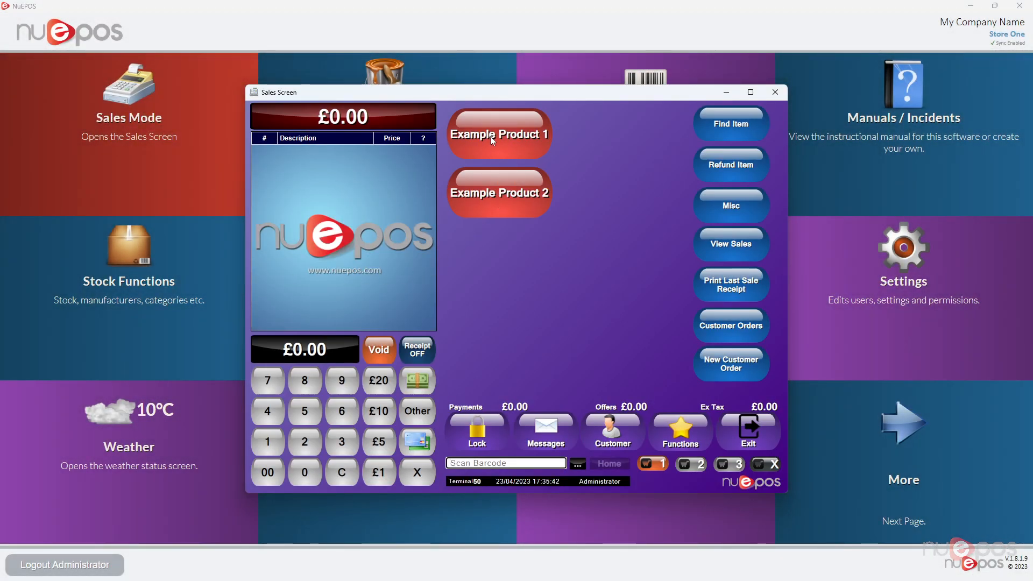
- Ring up a mixed three-item sale of Example Product 1 and 2 showing the £0.50 offer discount, then void it back to £0.00
click(498, 134)
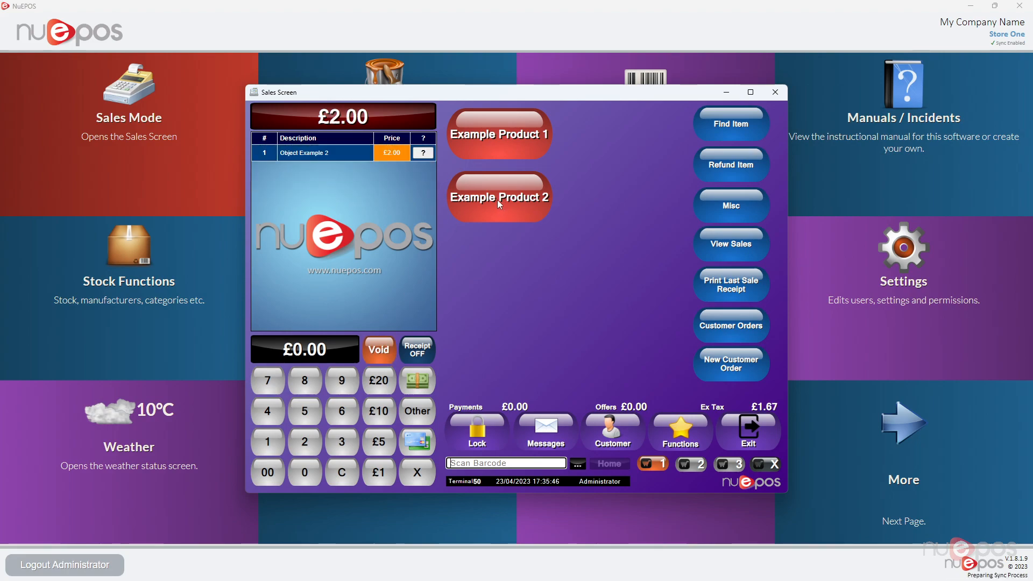
click(499, 196)
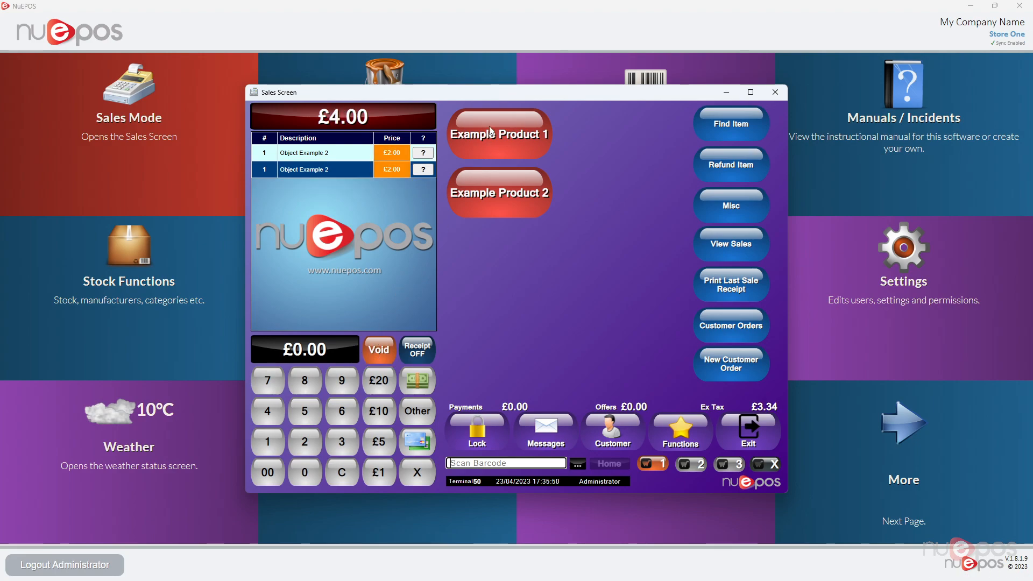
click(379, 349)
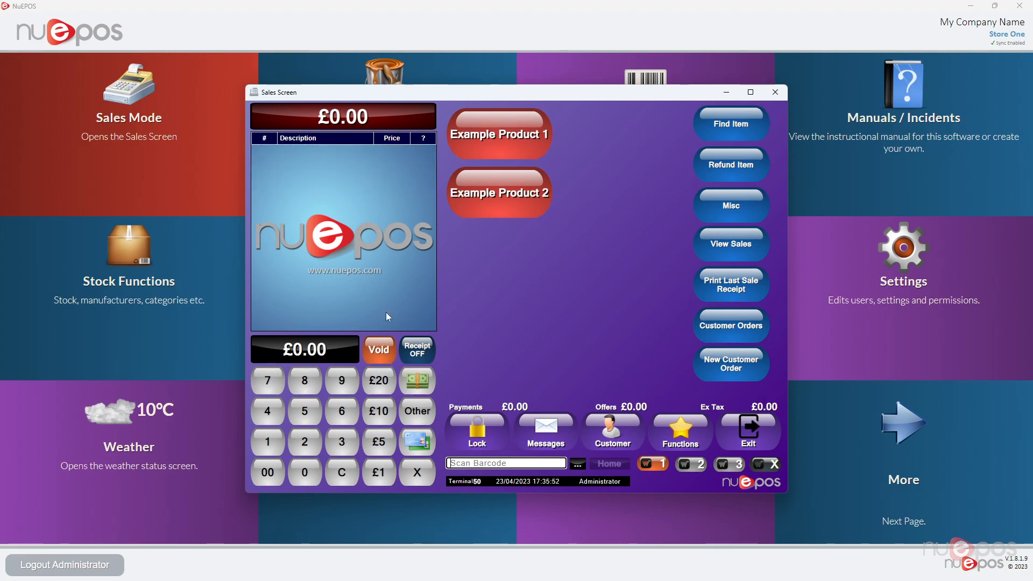
click(498, 134)
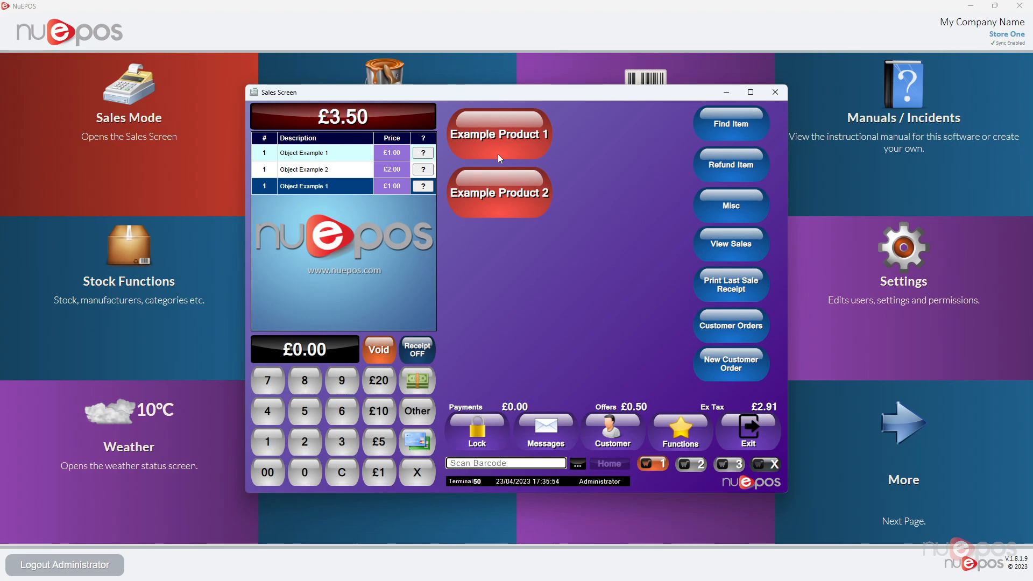
click(378, 349)
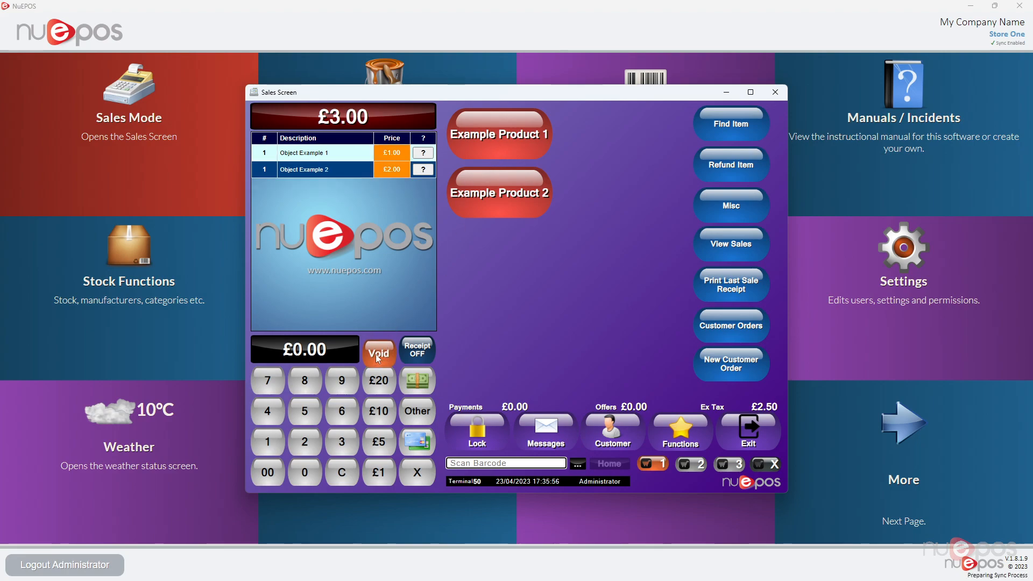
click(378, 349)
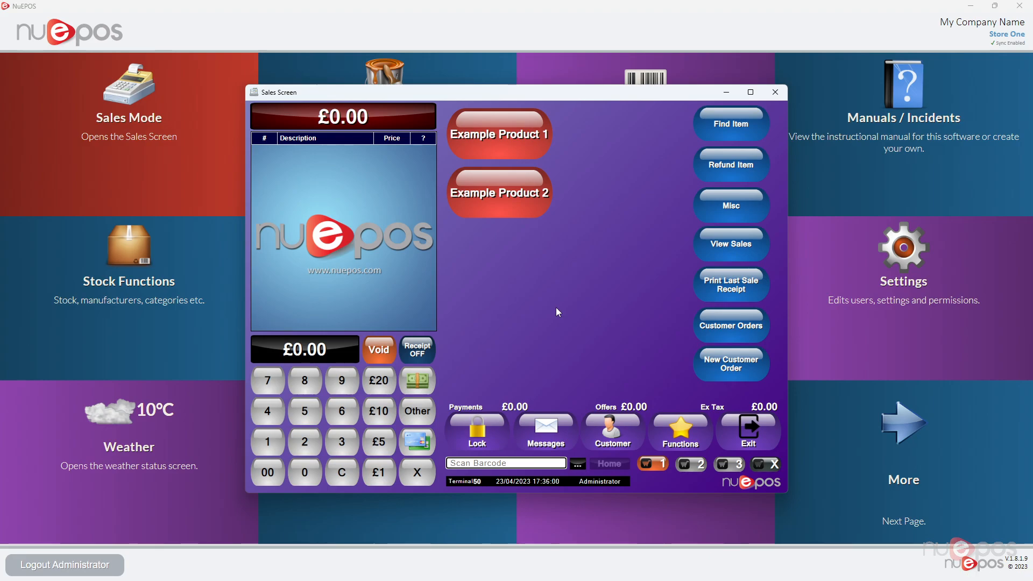
mouse_move(667, 409)
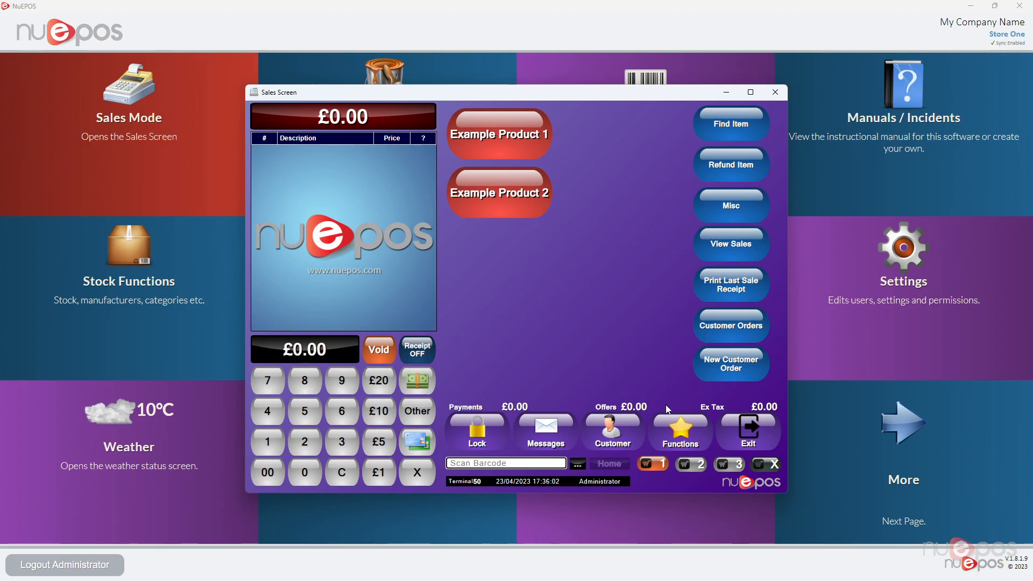